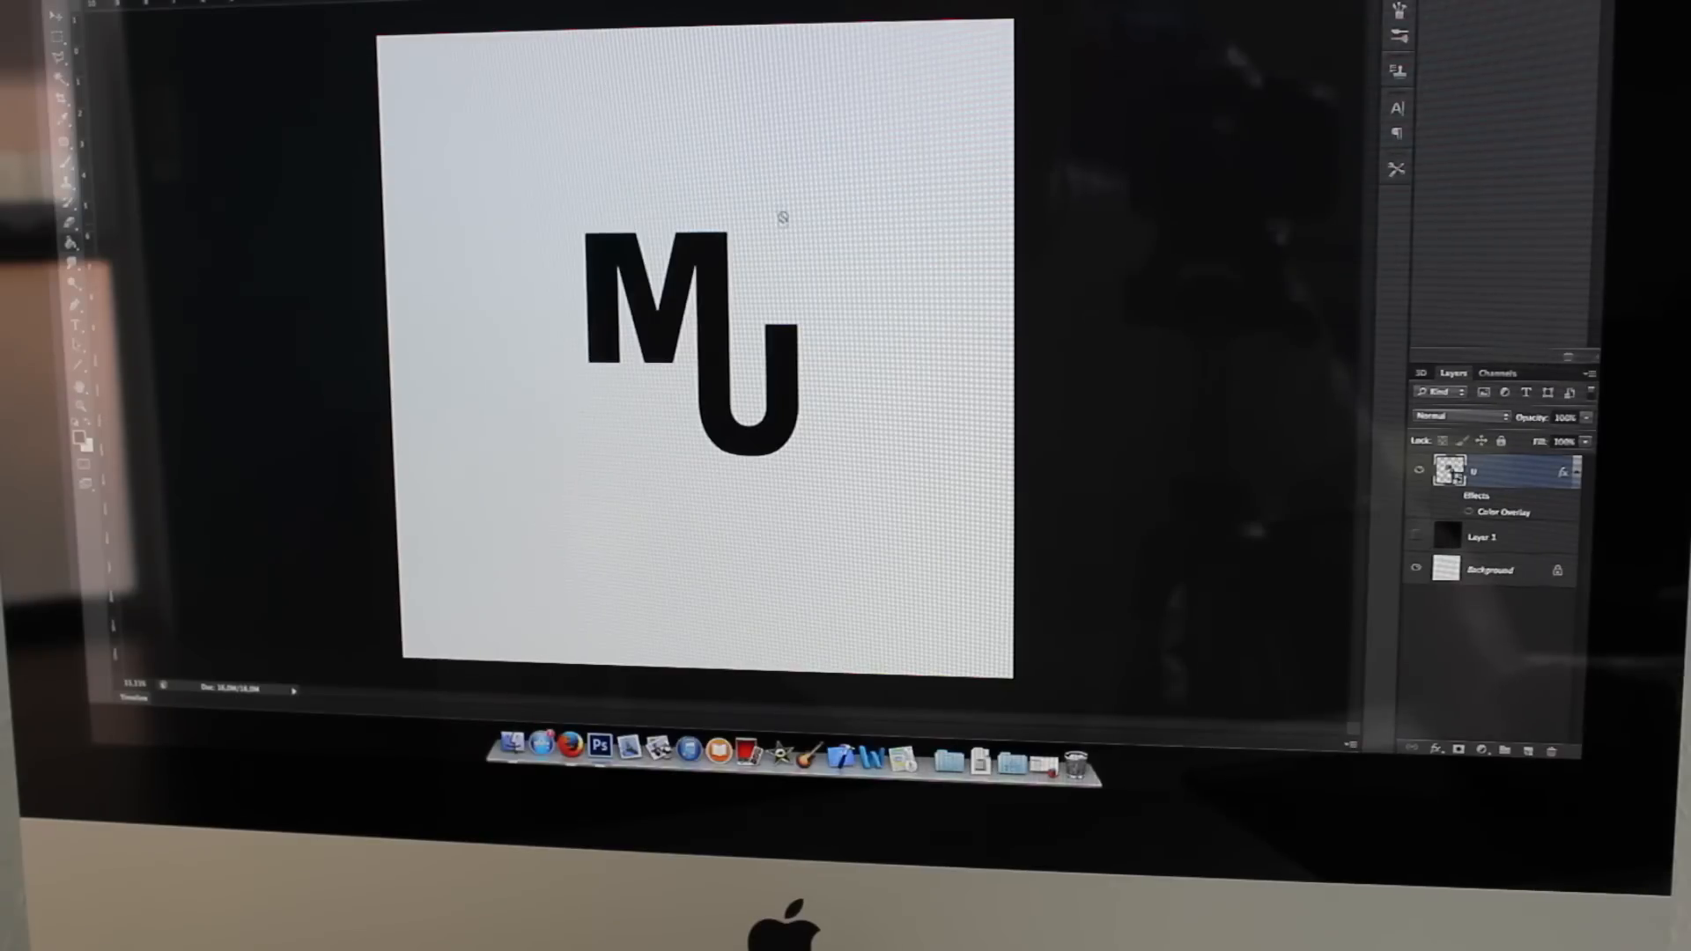
pyautogui.moveTo(884, 299)
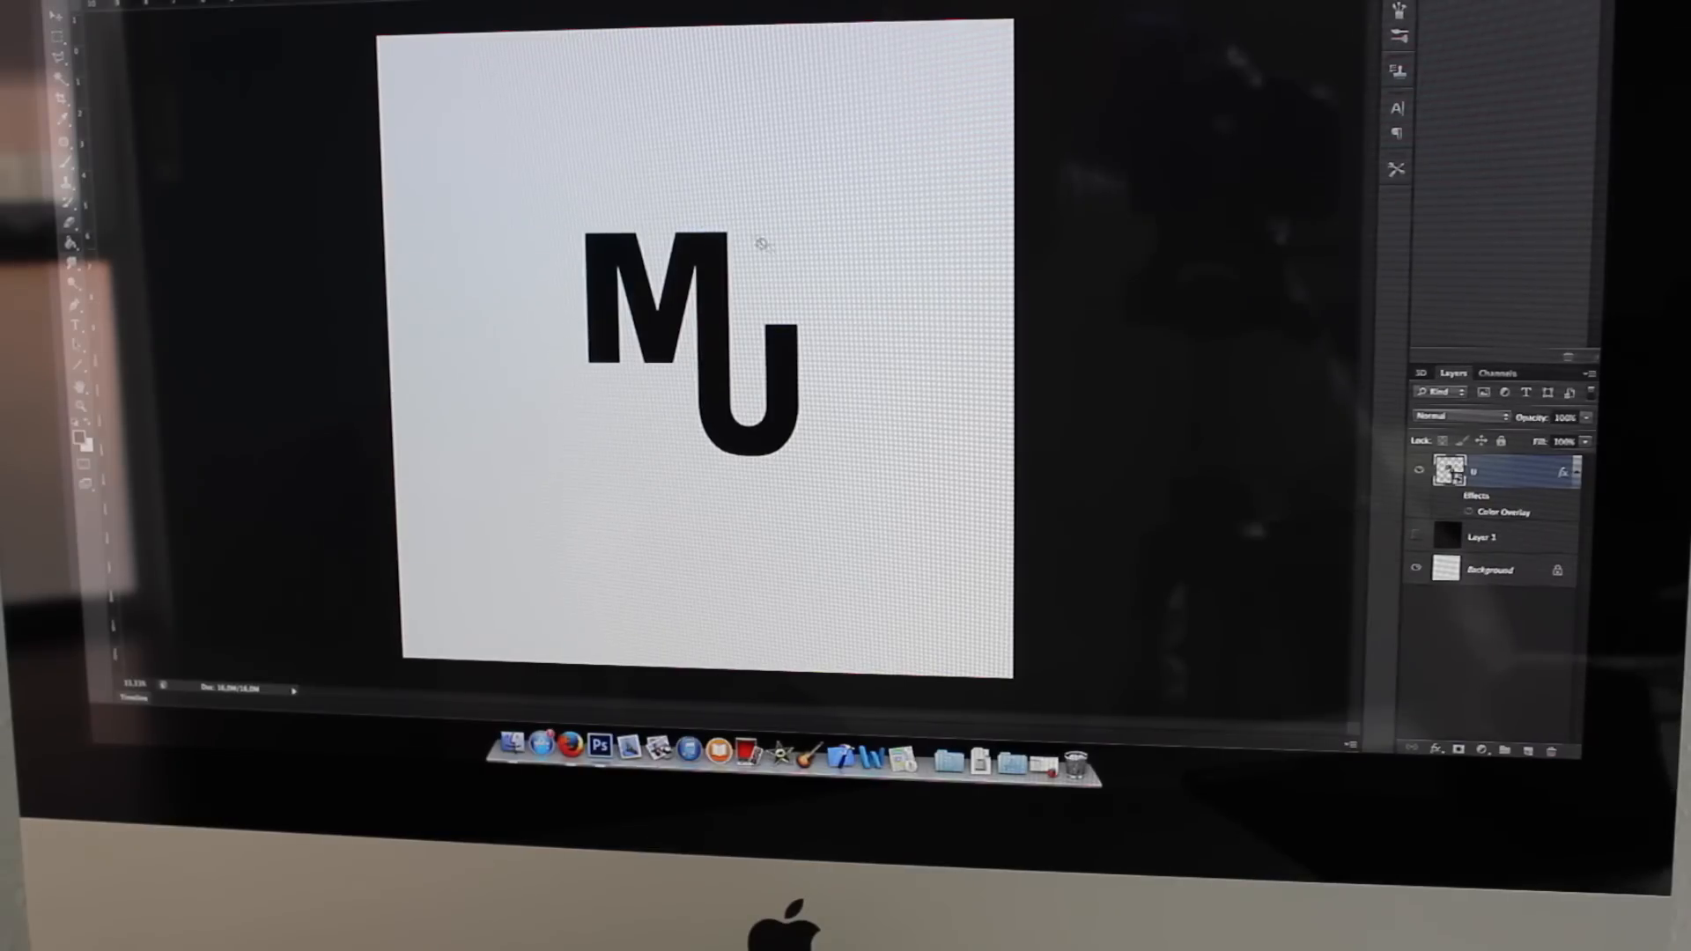
pyautogui.moveTo(829, 393)
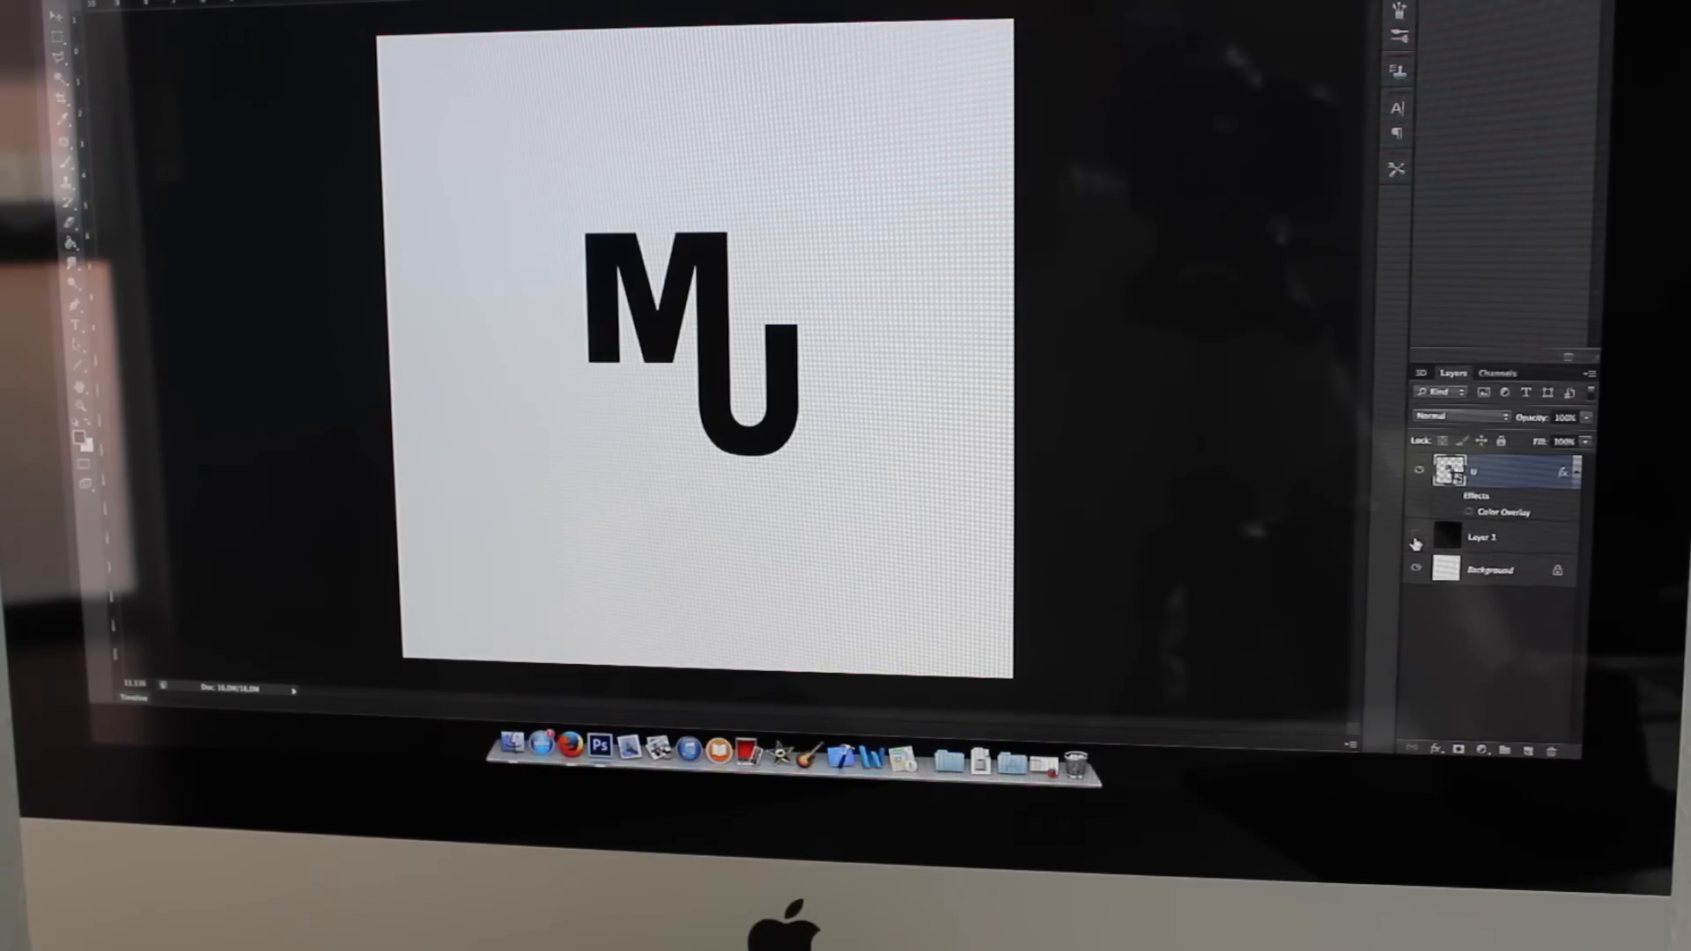
# Show the black fill layer so the MU mark reads white on solid black
pyautogui.click(1416, 537)
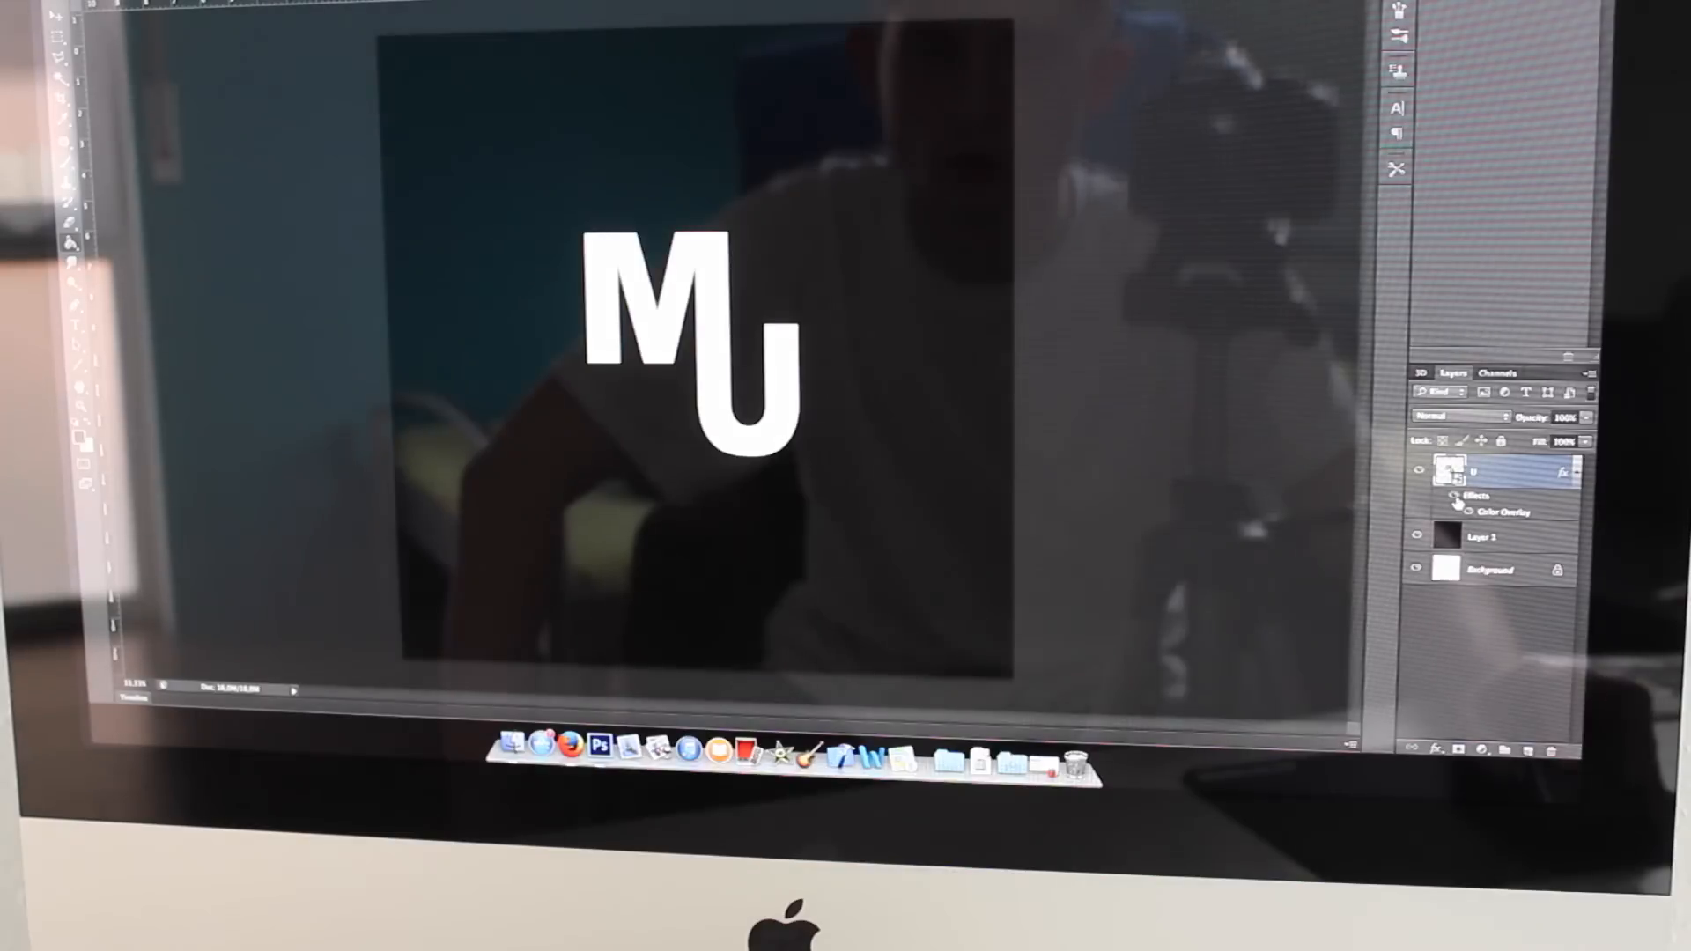